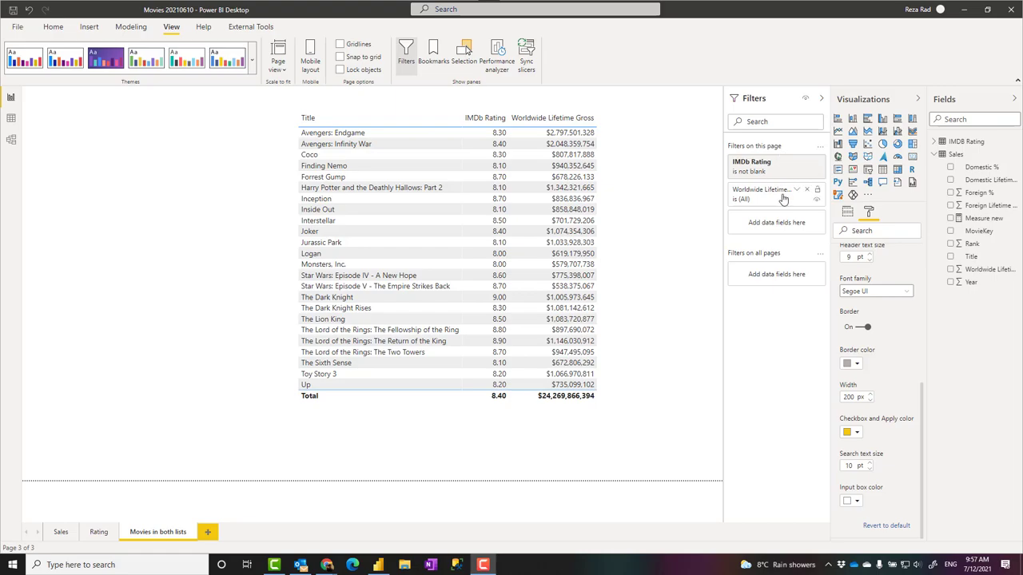
pyautogui.moveTo(816, 174)
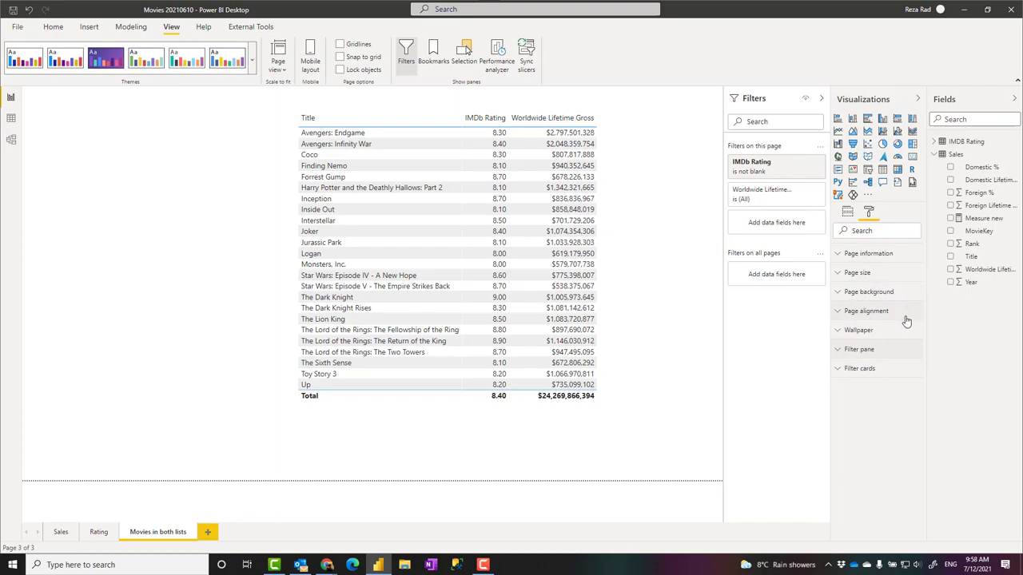
pyautogui.moveTo(903, 366)
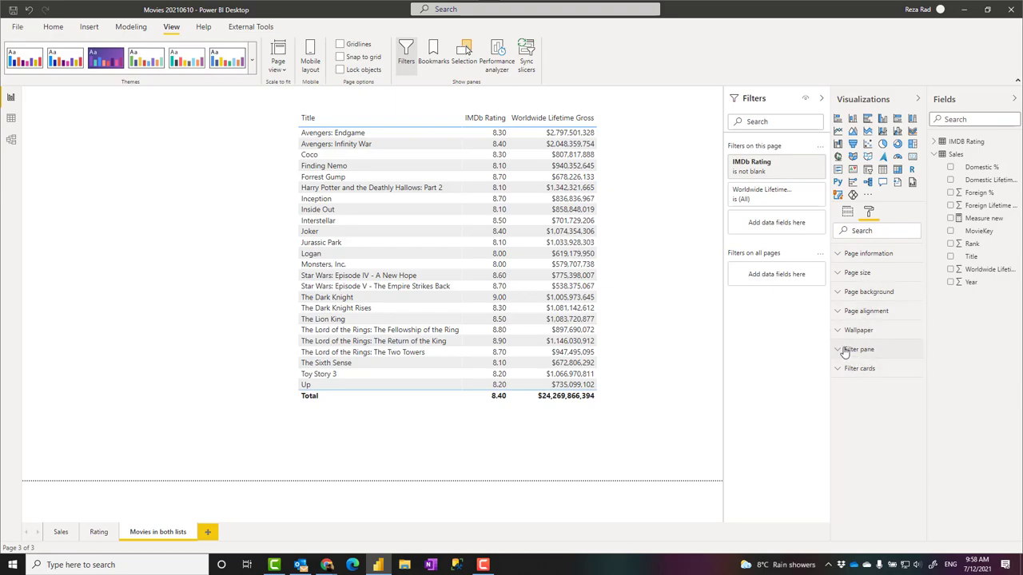
# Set the Filters pane background to pale yellow at about 27% transparency
pyautogui.click(858, 349)
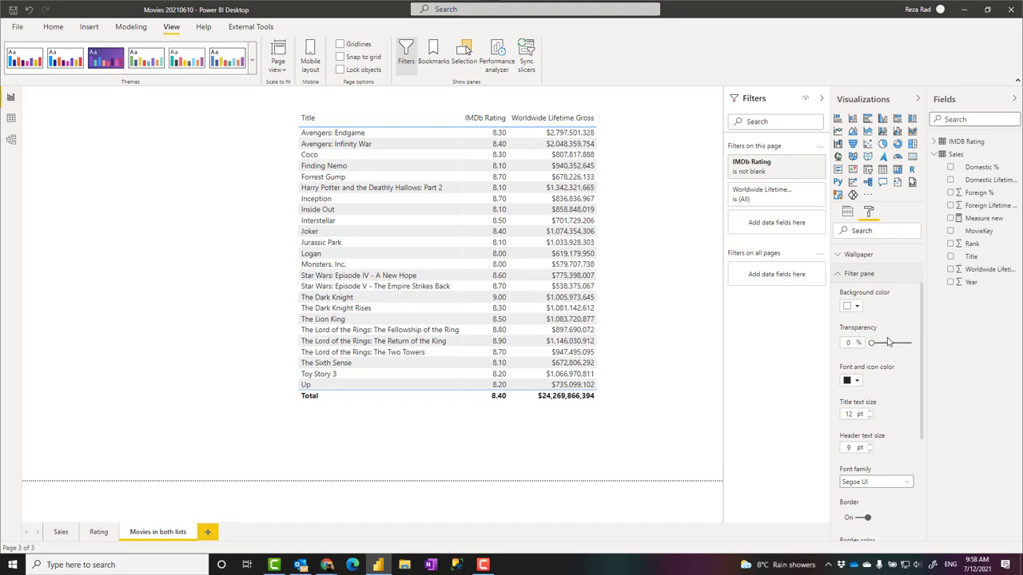
pyautogui.moveTo(863, 319)
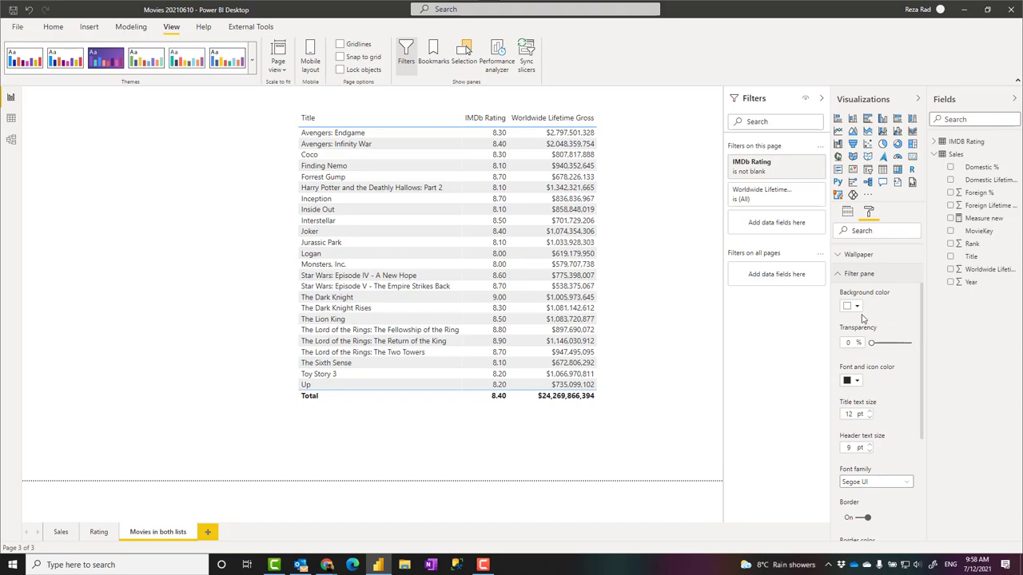
pyautogui.click(857, 306)
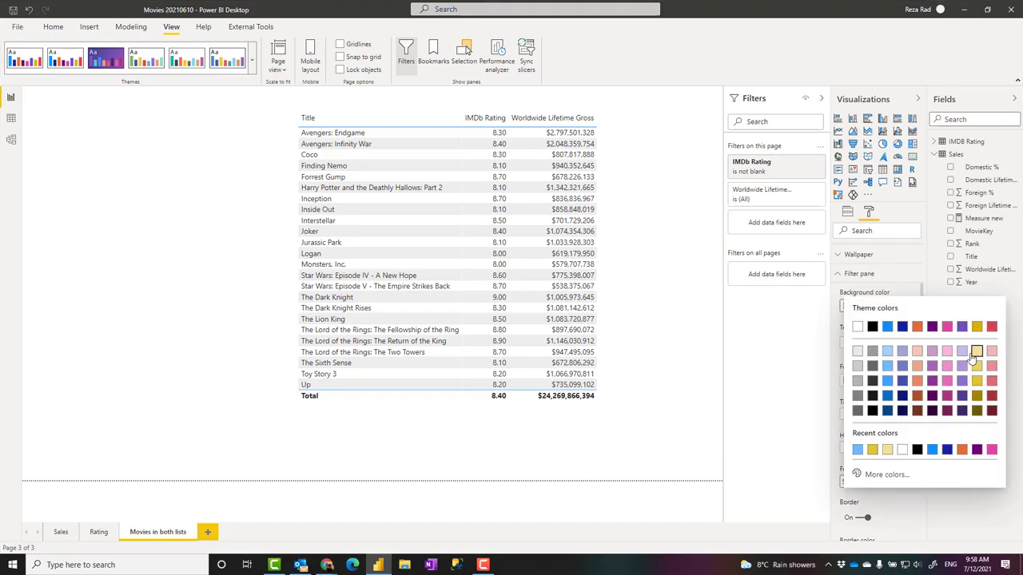
pyautogui.click(976, 351)
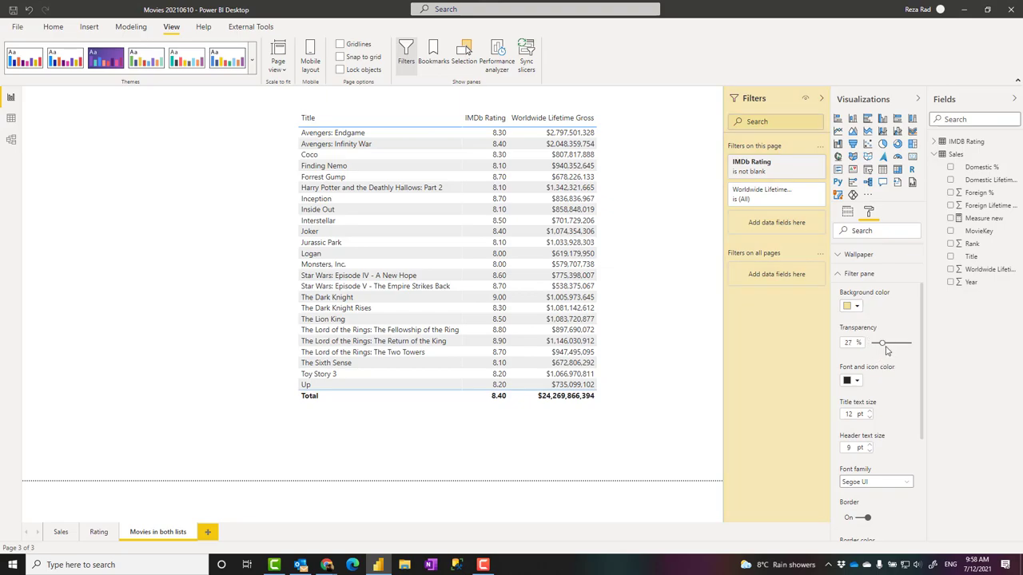
pyautogui.moveTo(879, 343); pyautogui.dragTo(889, 343)
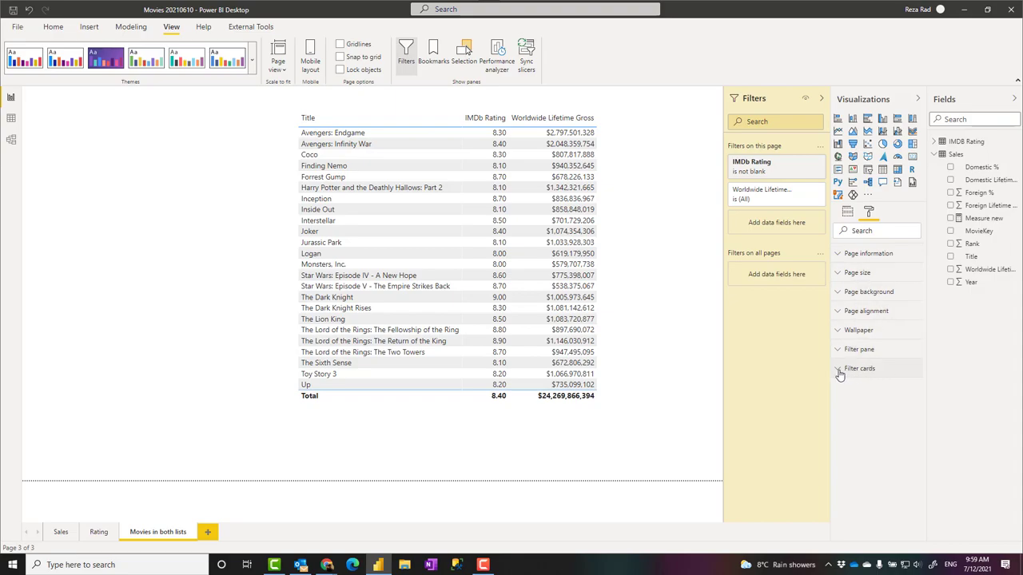
# Expand Filter cards formatting and both page filters, and set the card Type to Available
pyautogui.click(859, 368)
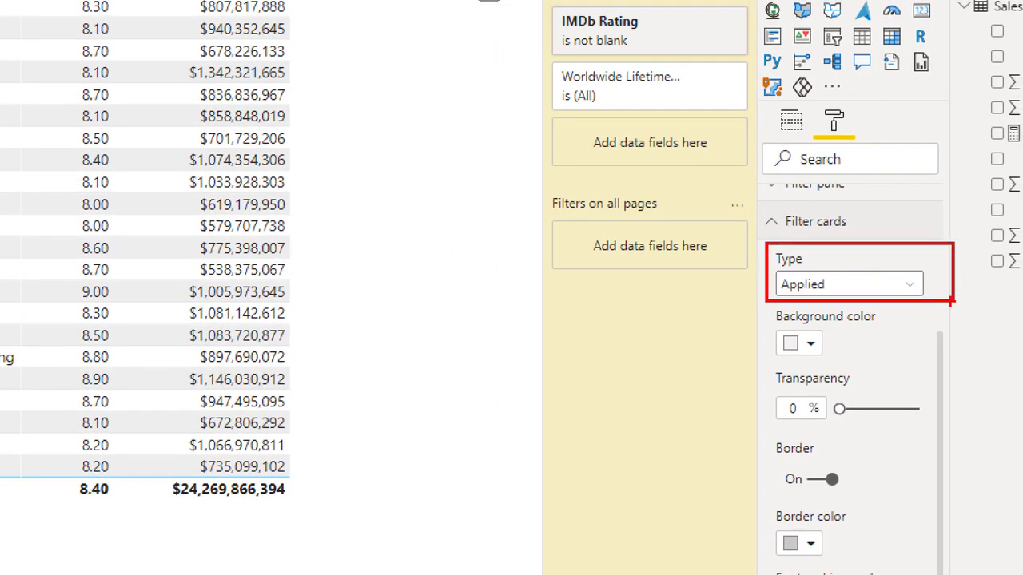
pyautogui.click(847, 283)
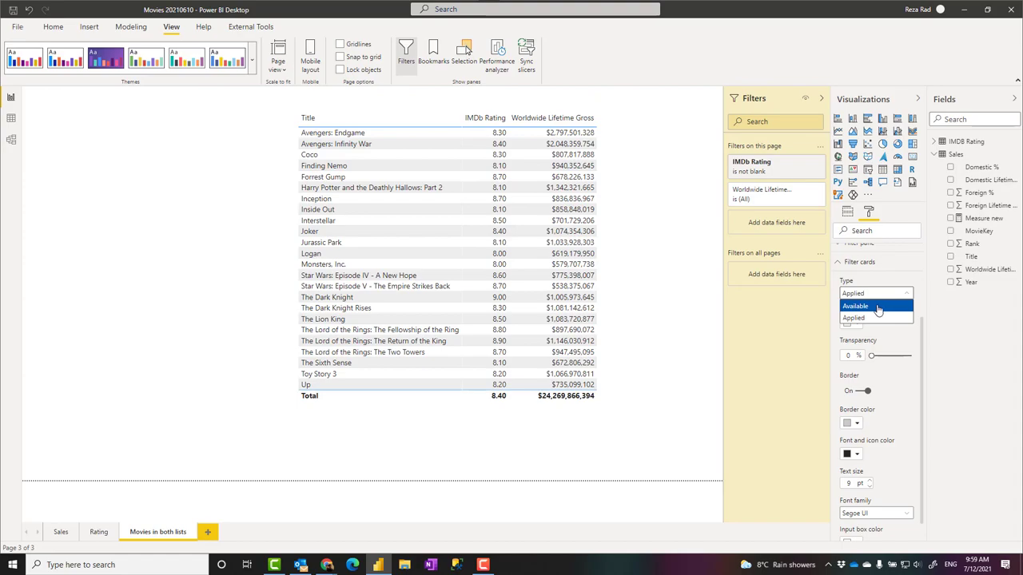
pyautogui.click(854, 318)
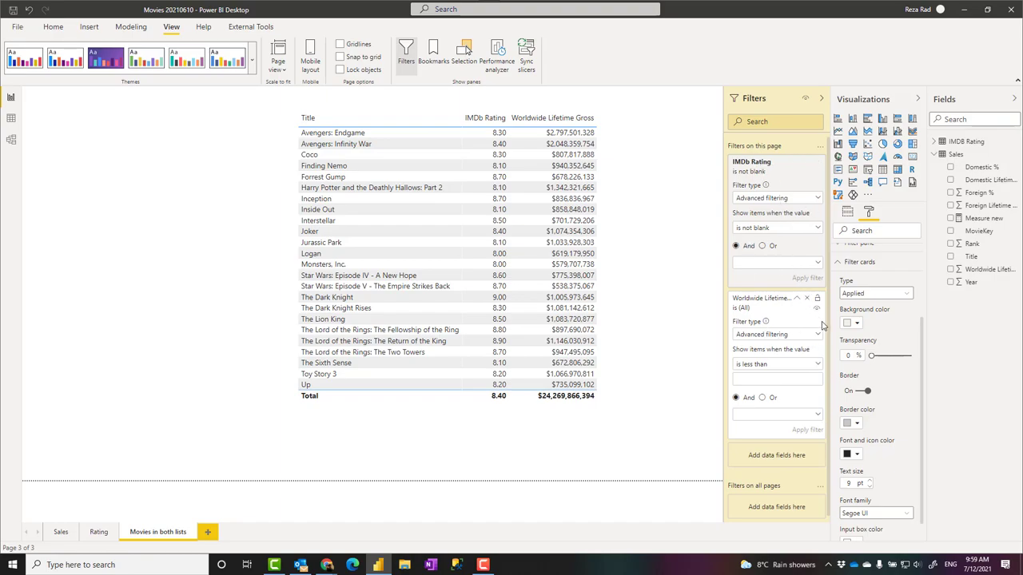
pyautogui.moveTo(754, 172)
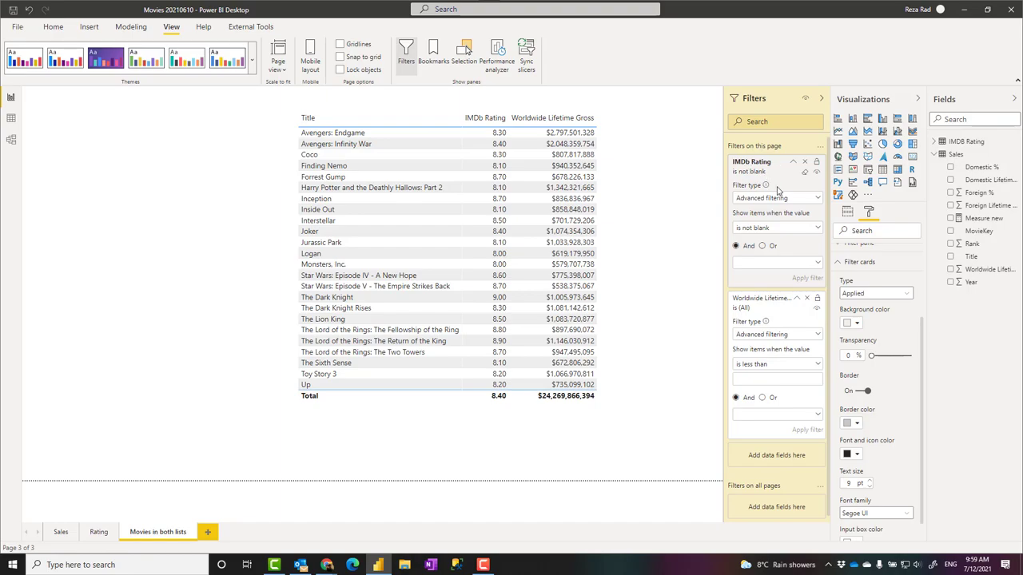
pyautogui.moveTo(740, 236)
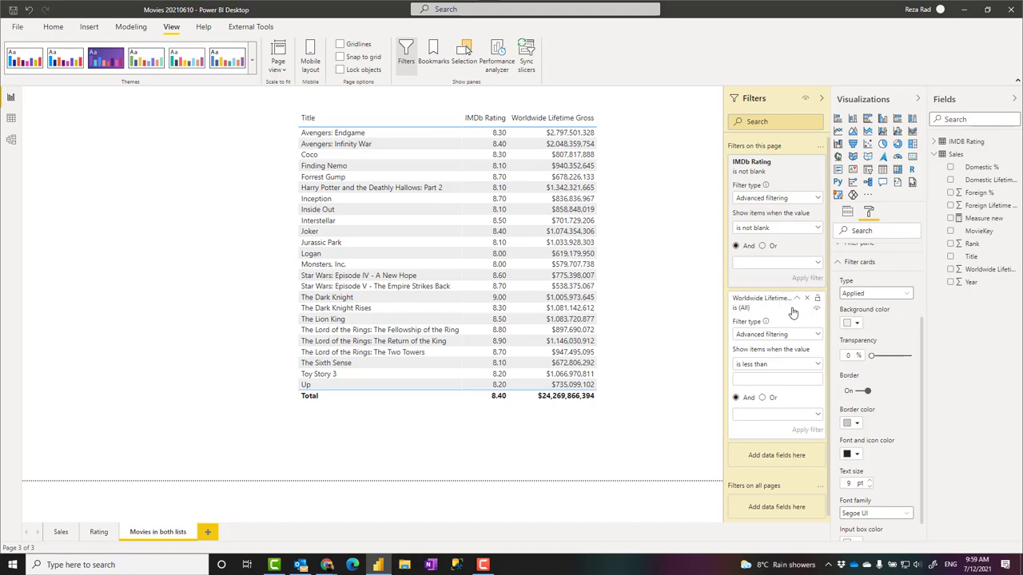
pyautogui.moveTo(763, 341)
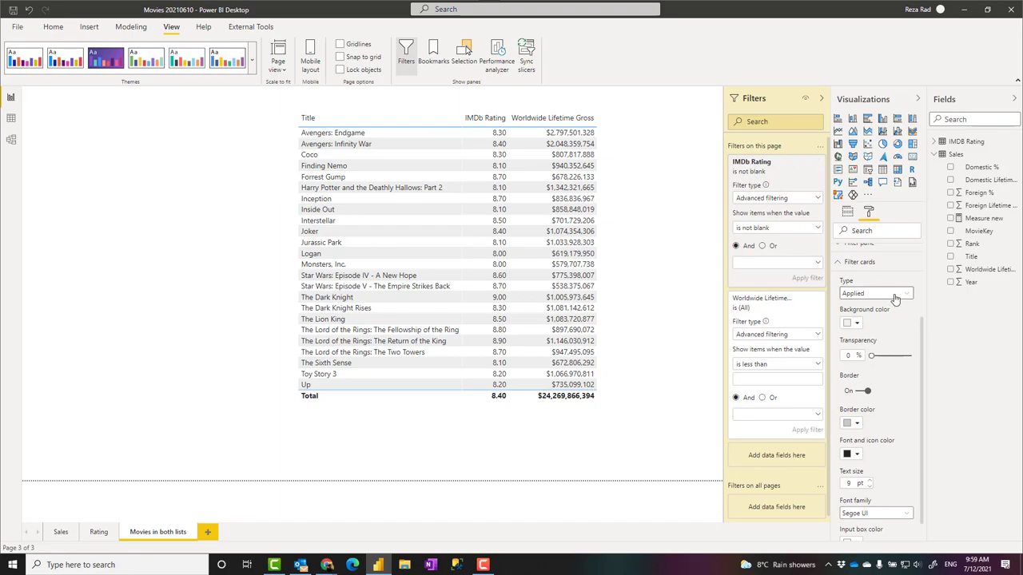
pyautogui.click(875, 293)
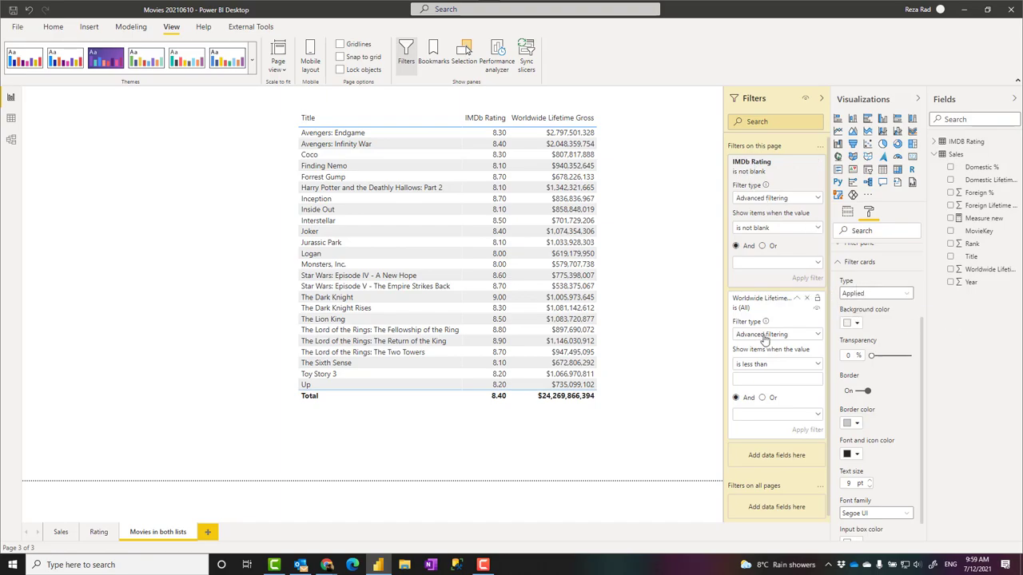
pyautogui.moveTo(747, 319)
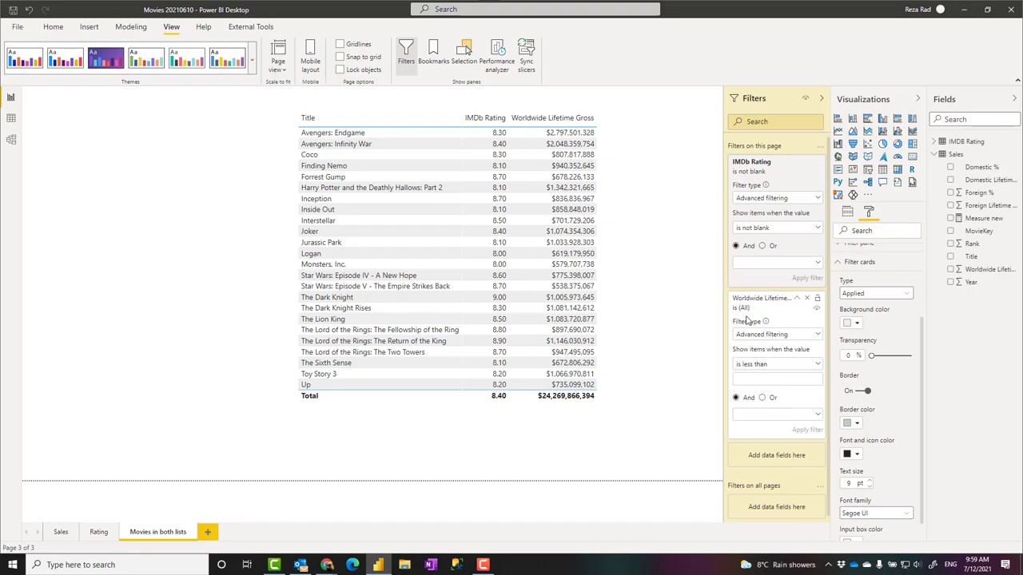
pyautogui.click(875, 293)
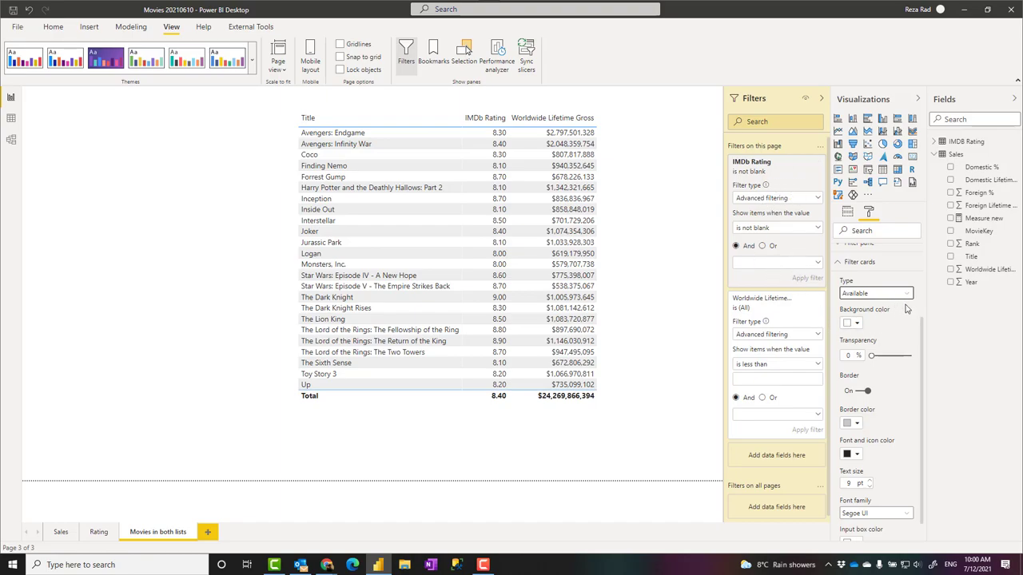
pyautogui.moveTo(859, 338)
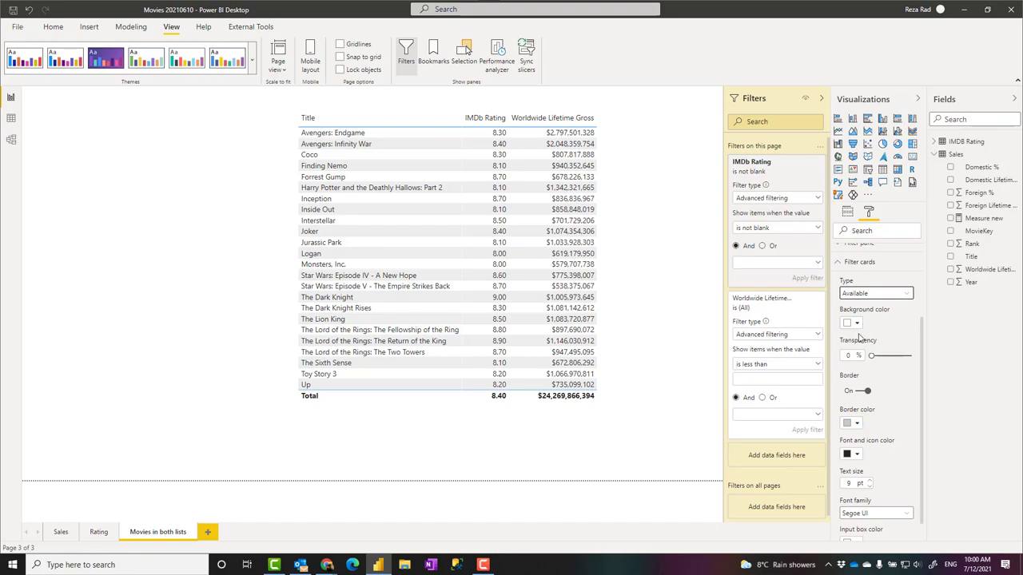
# Collapse the IMDb Rating card, switch Type to Applied, and pick a light blue background
pyautogui.click(848, 323)
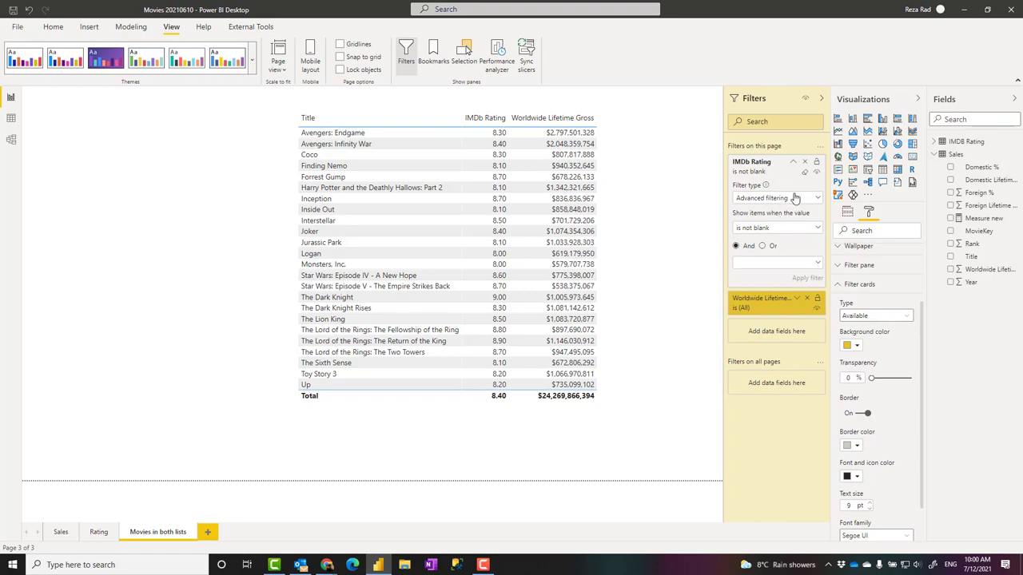
pyautogui.click(792, 162)
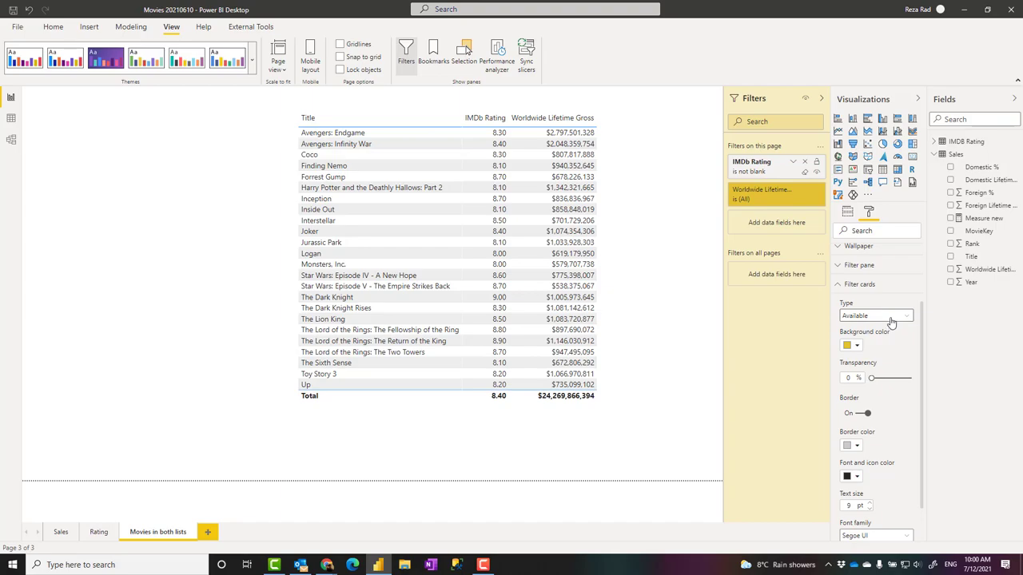
pyautogui.click(875, 315)
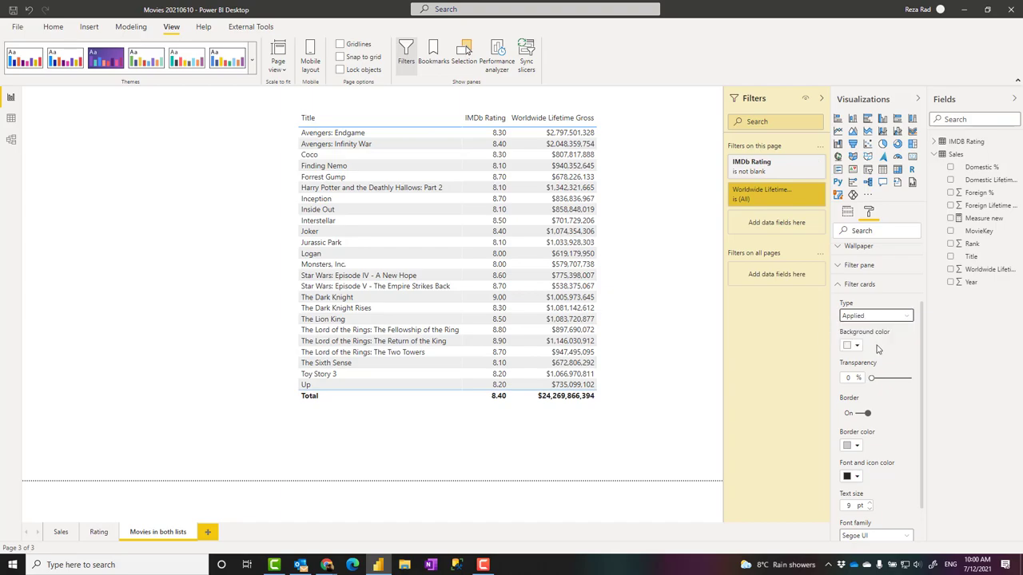
pyautogui.click(848, 346)
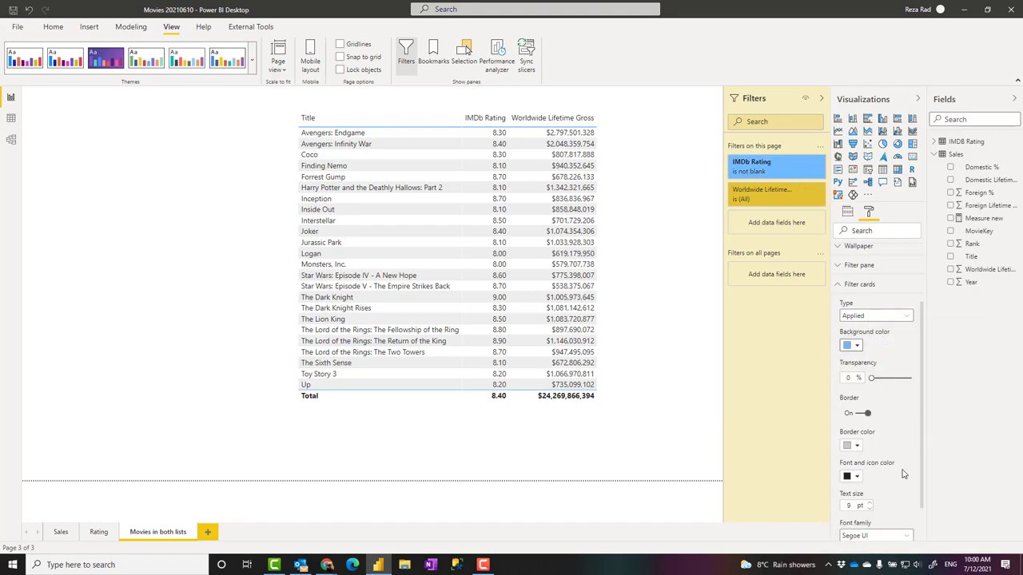
pyautogui.scroll(-3)
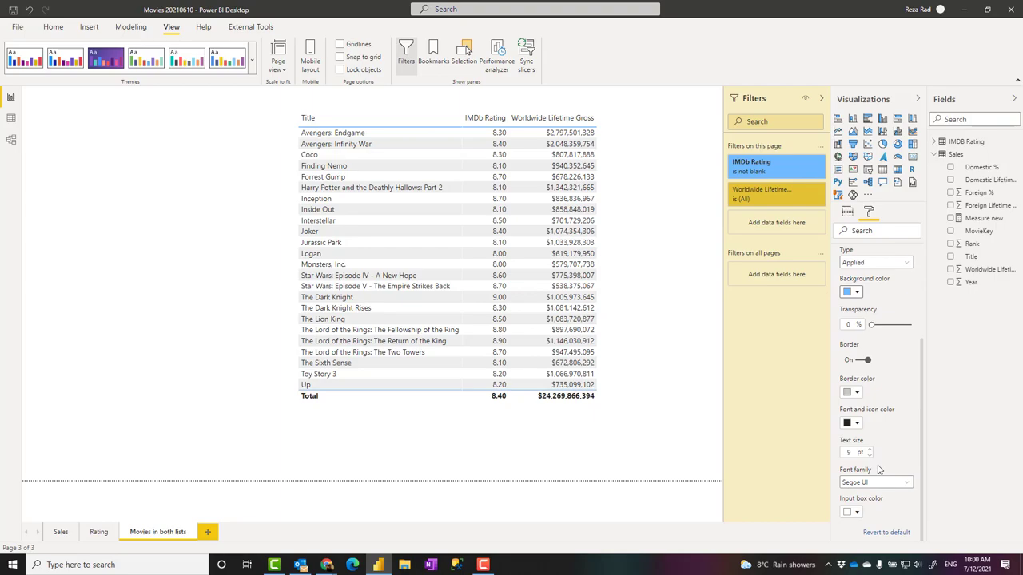
pyautogui.moveTo(780, 301)
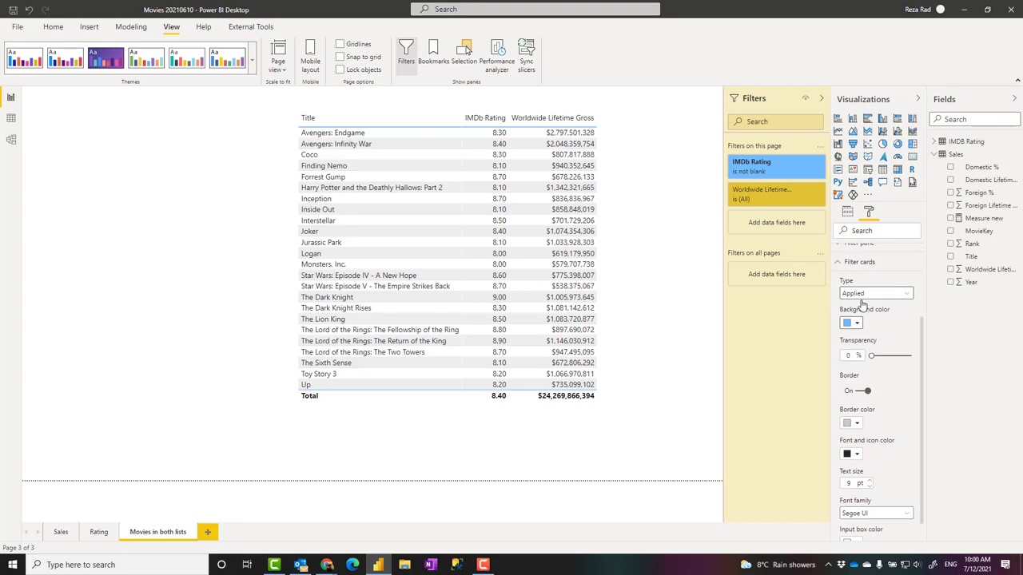
# Clear the IMDb Rating filter card so it shows is (All)
pyautogui.click(875, 293)
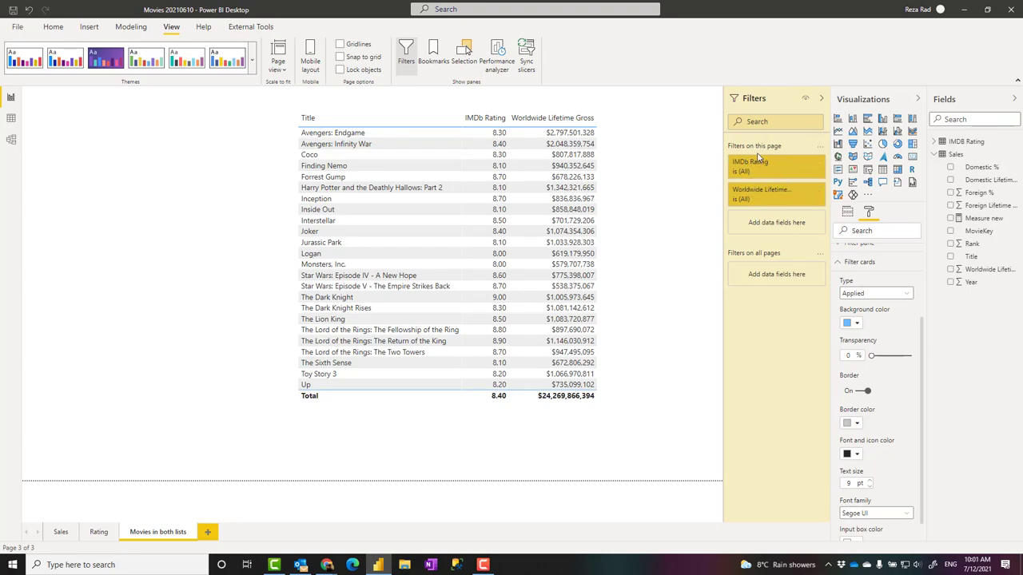
pyautogui.moveTo(751, 168)
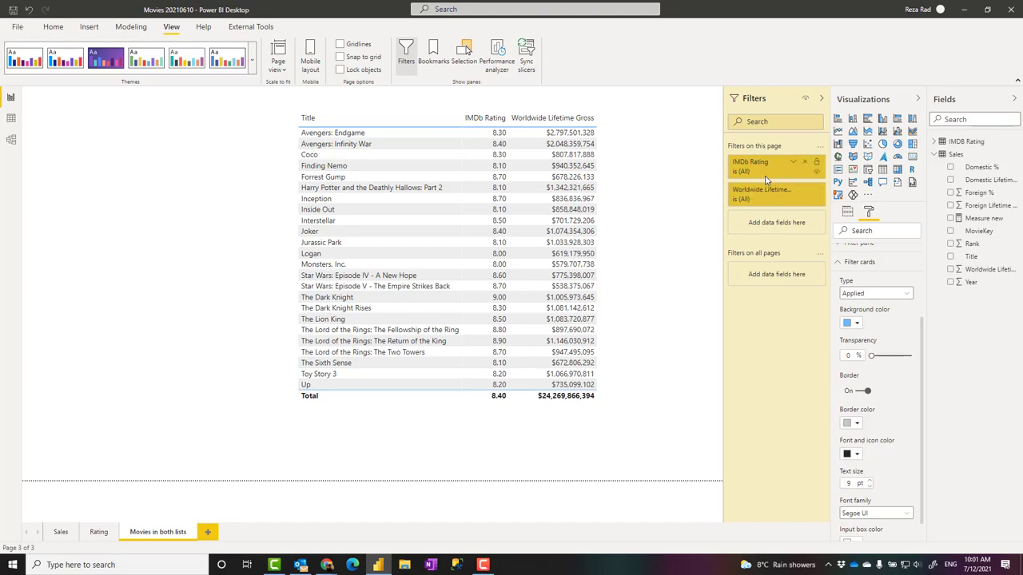
pyautogui.moveTo(774, 179)
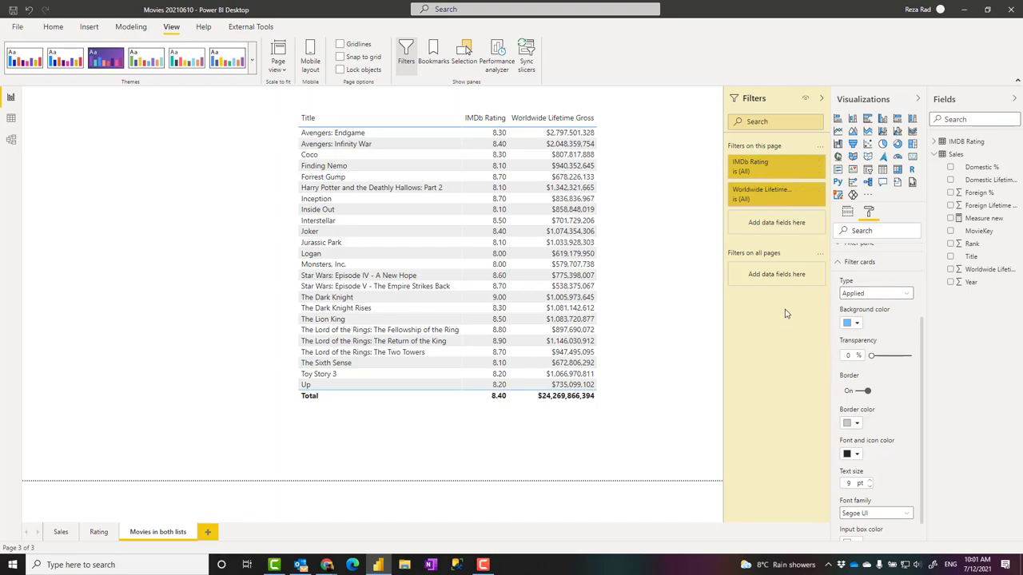
pyautogui.moveTo(825, 333)
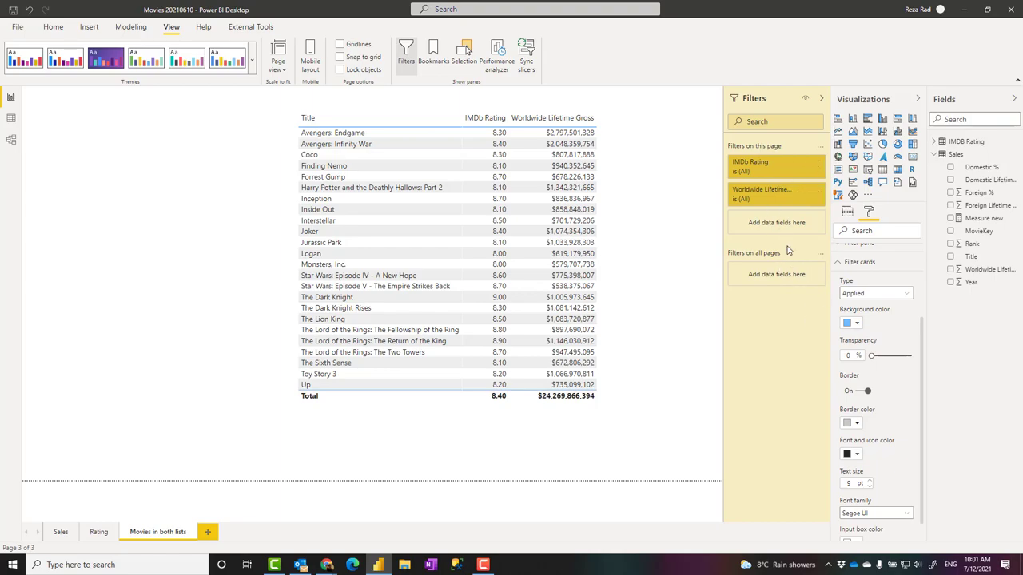
pyautogui.moveTo(111, 515)
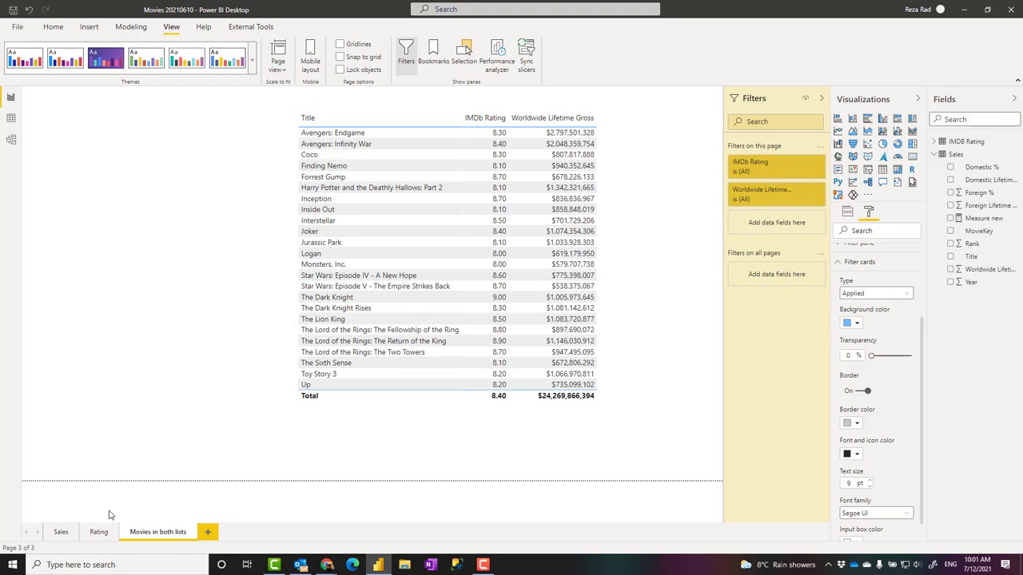
pyautogui.click(98, 532)
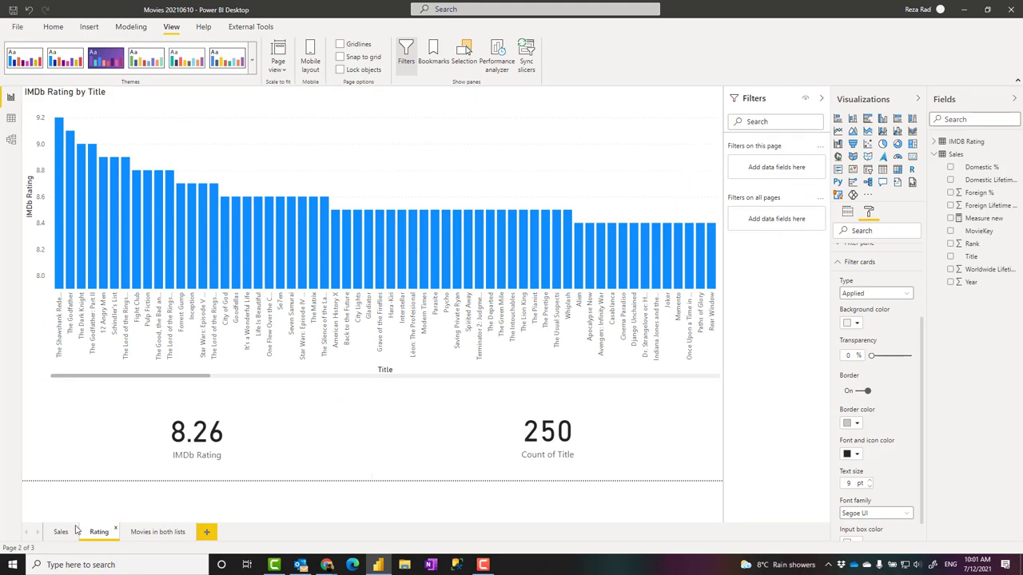
pyautogui.click(60, 531)
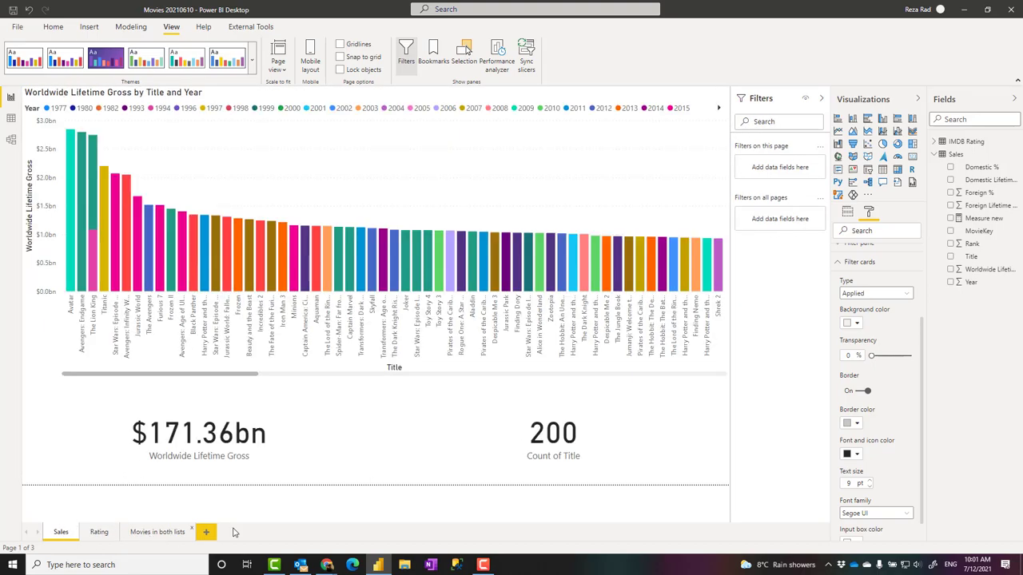
pyautogui.click(158, 532)
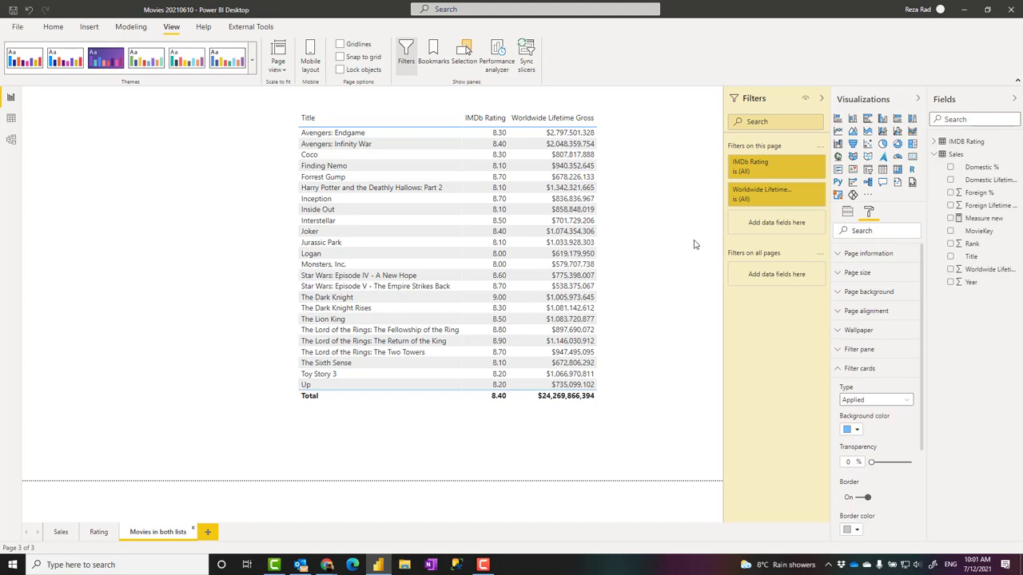
pyautogui.moveTo(128, 99)
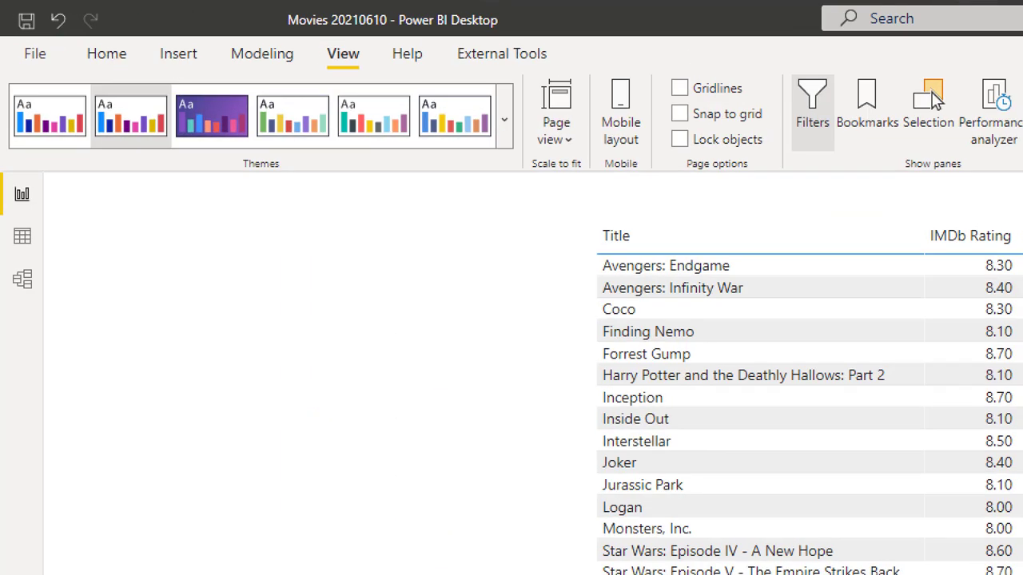
pyautogui.click(342, 54)
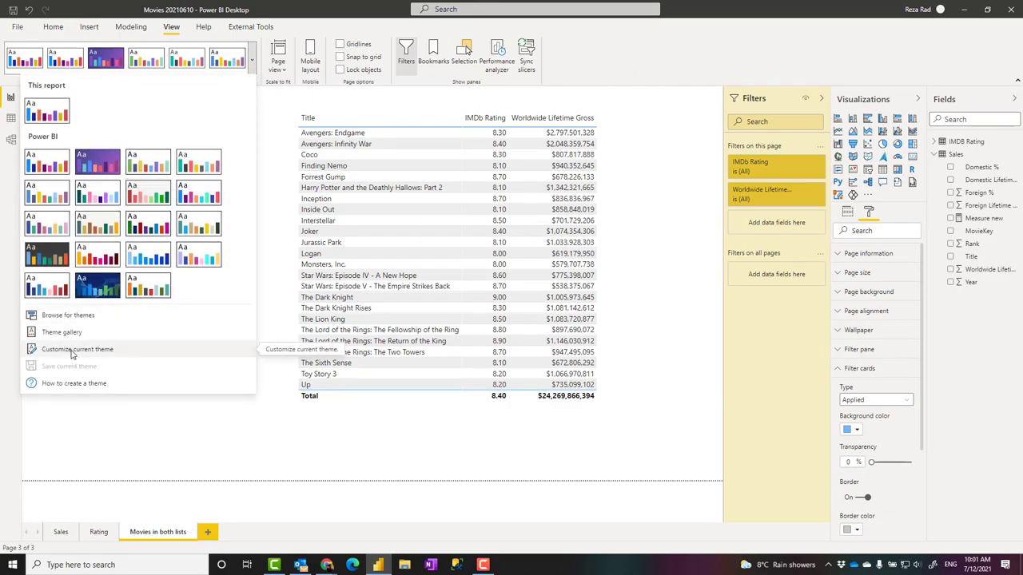
pyautogui.click(77, 349)
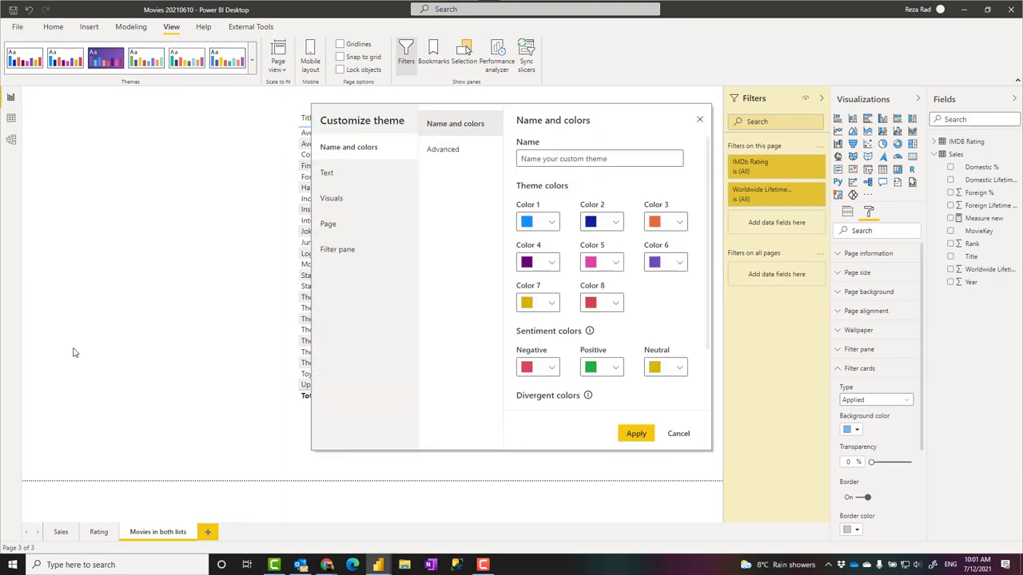
pyautogui.moveTo(426, 274)
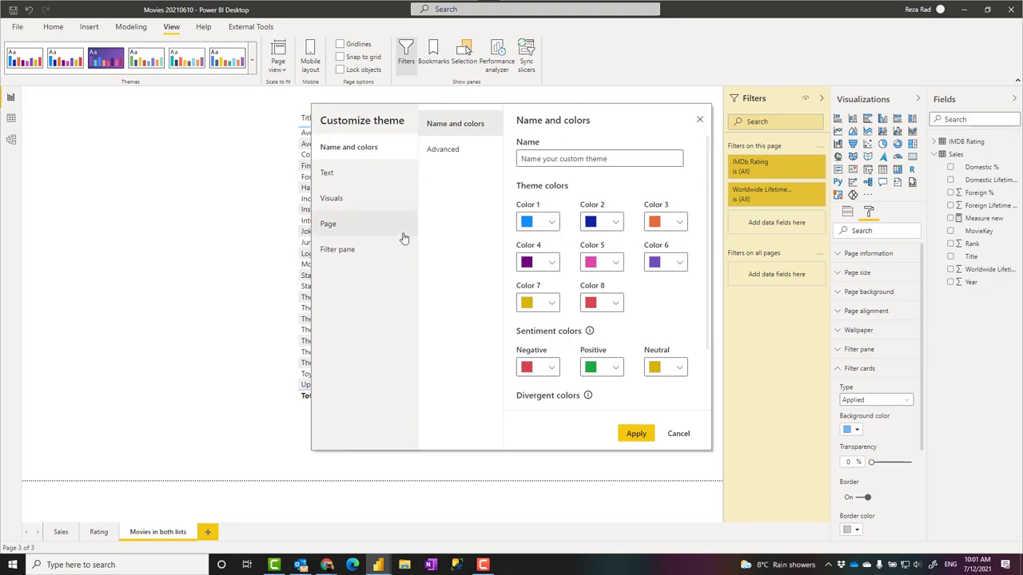
pyautogui.moveTo(387, 264)
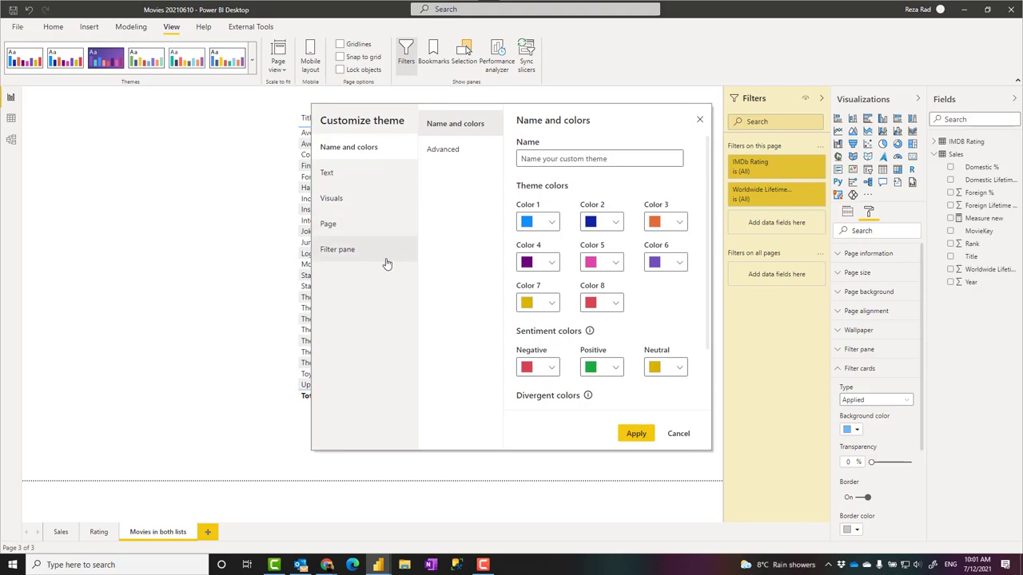
pyautogui.click(337, 249)
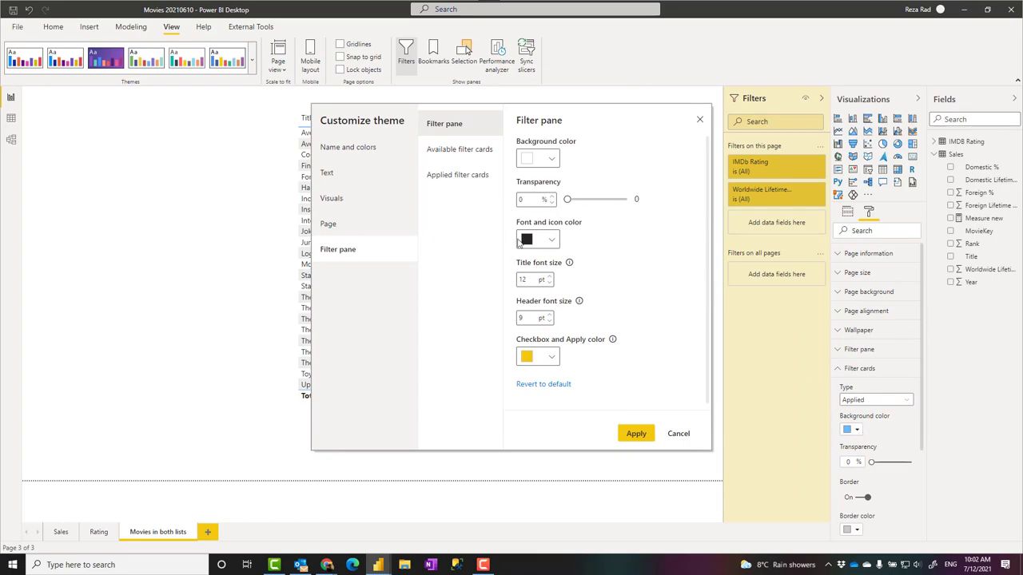
pyautogui.moveTo(470, 242)
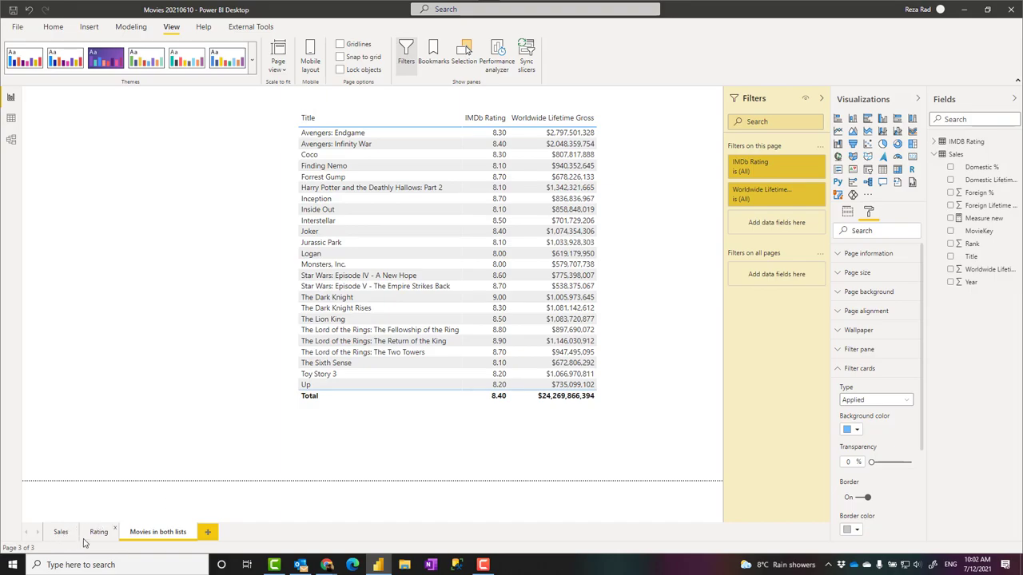
pyautogui.moveTo(206, 213)
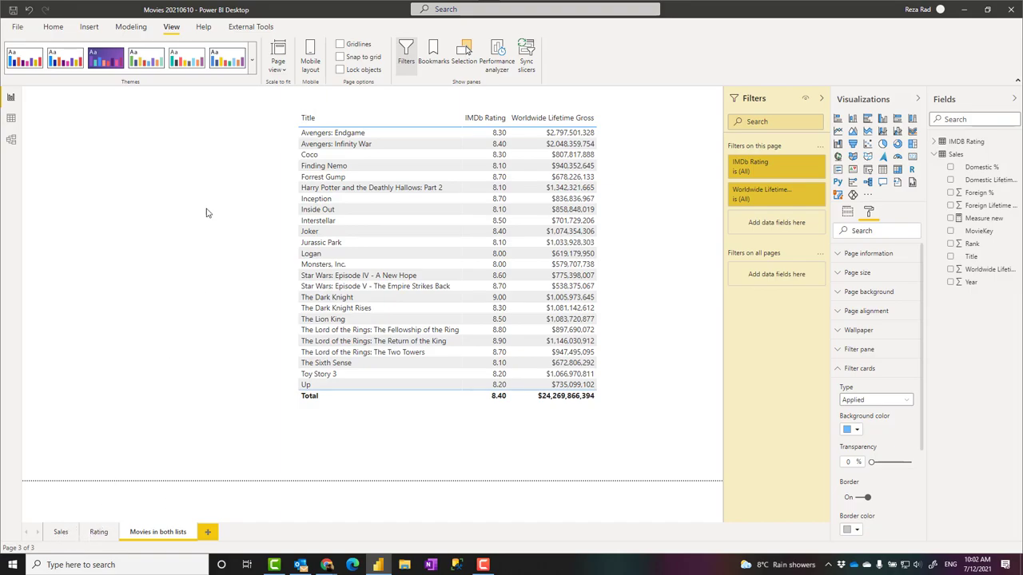
pyautogui.click(251, 61)
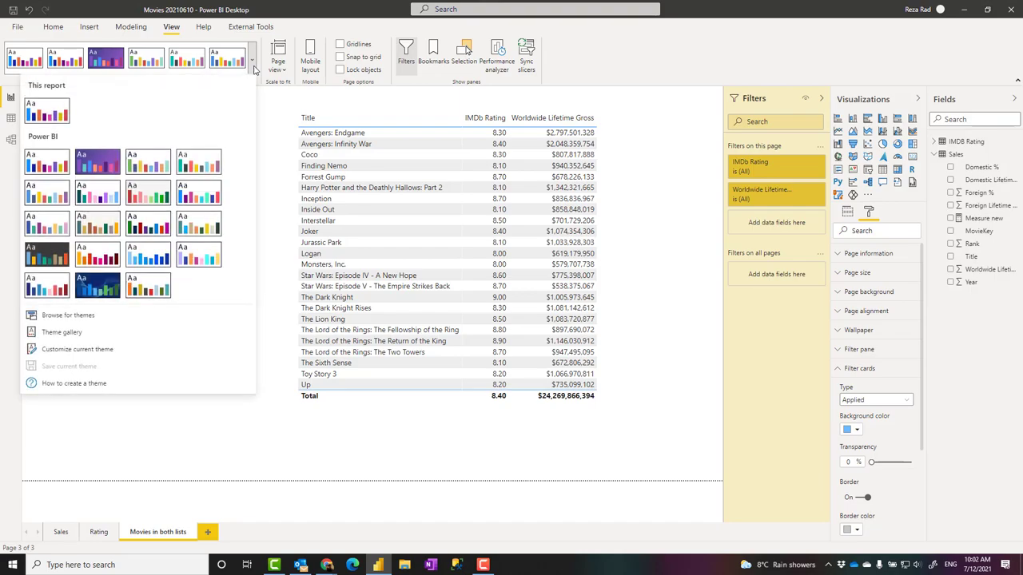
pyautogui.moveTo(174, 115)
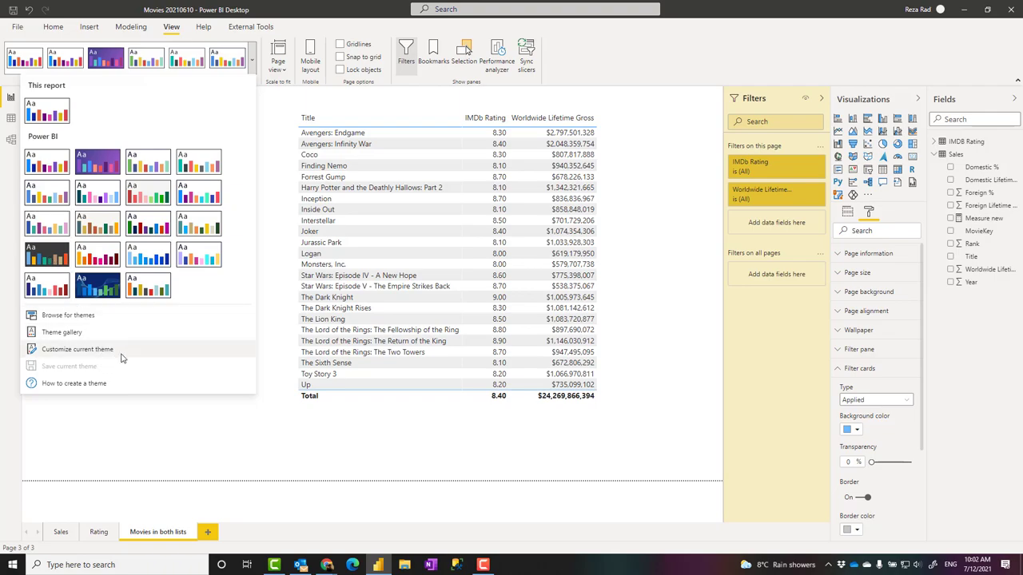
pyautogui.moveTo(268, 445)
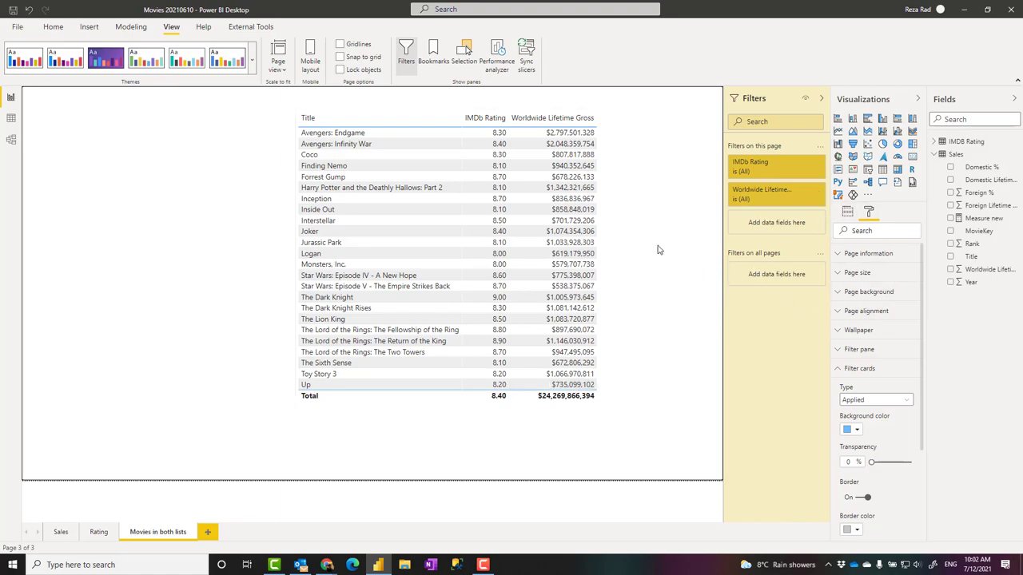
pyautogui.moveTo(854, 284)
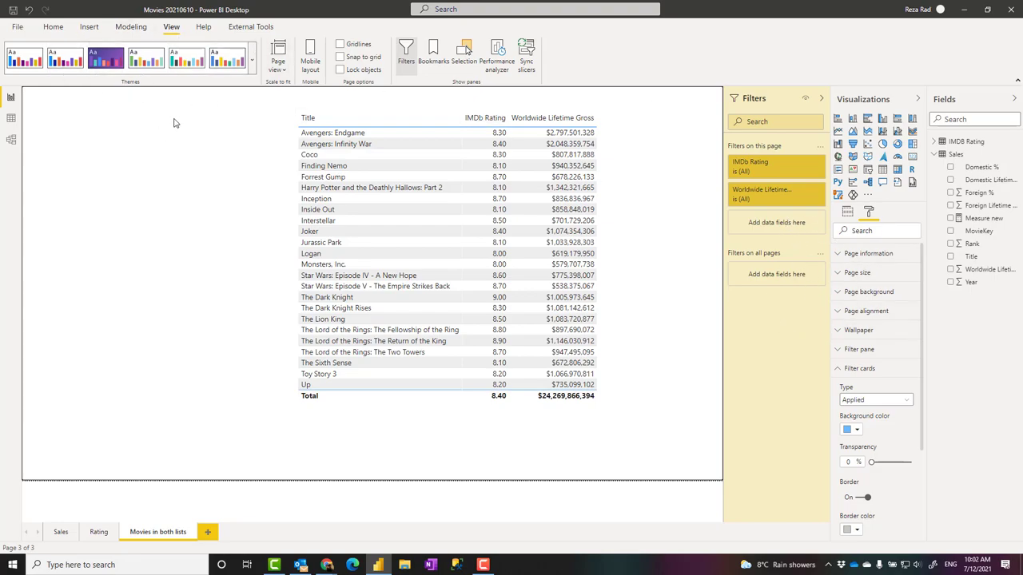
pyautogui.moveTo(193, 167)
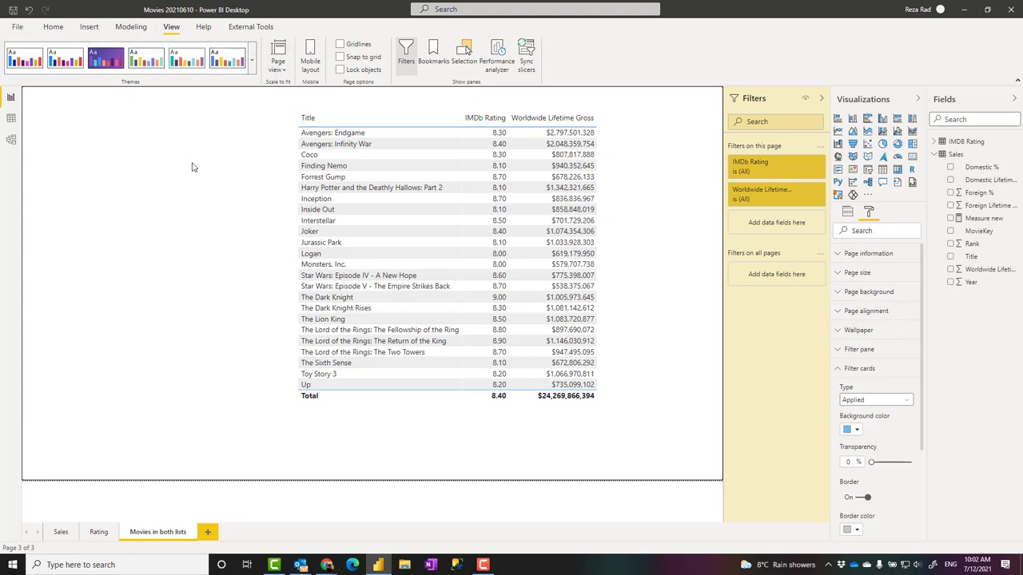
pyautogui.moveTo(704, 352)
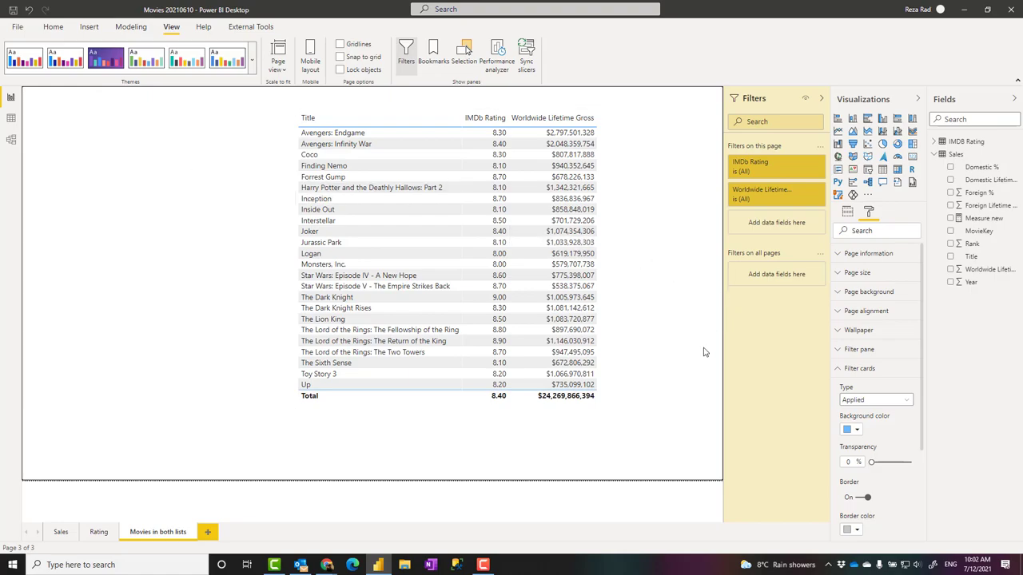